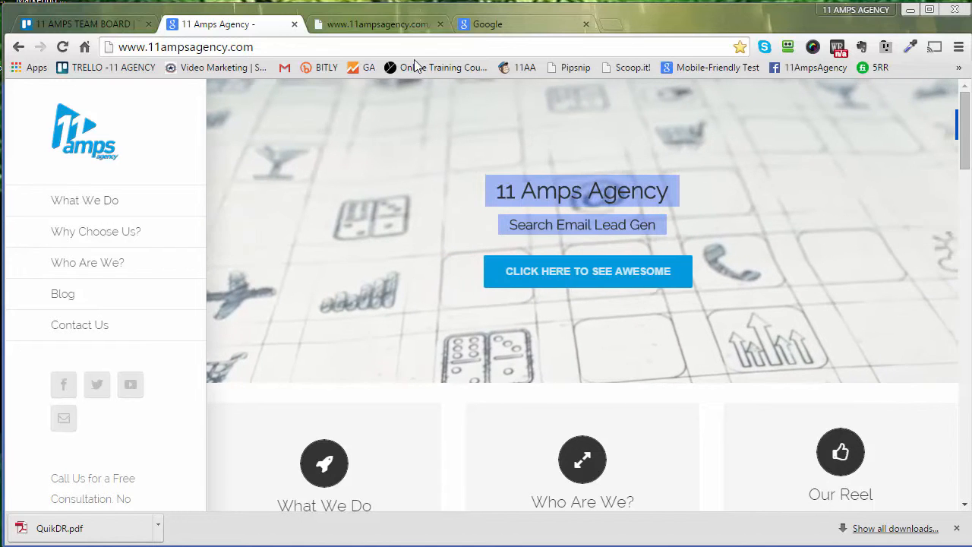
Switch to the Trello team board tab, then to the Google search tab.
{"action": "left_click", "coordinate": [82, 23]}
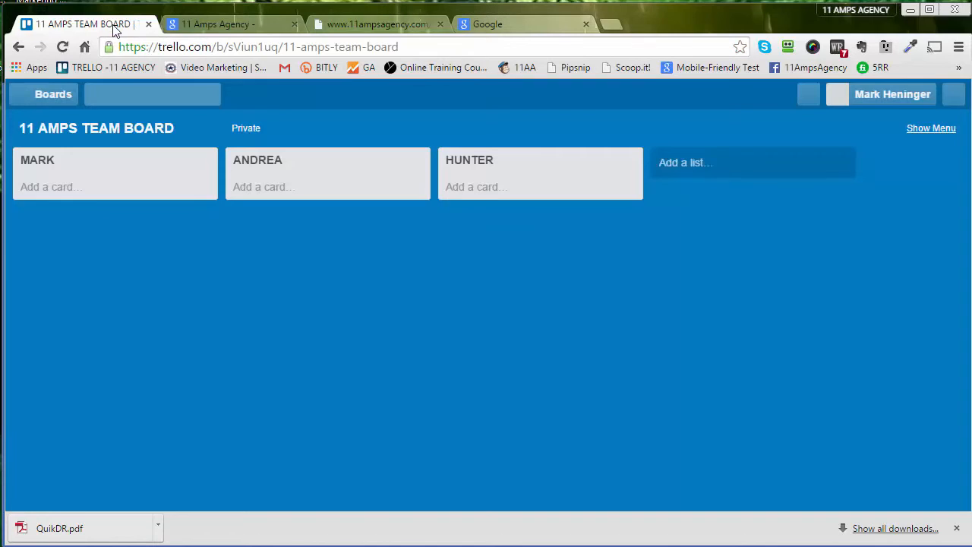
{"action": "left_click", "coordinate": [216, 24]}
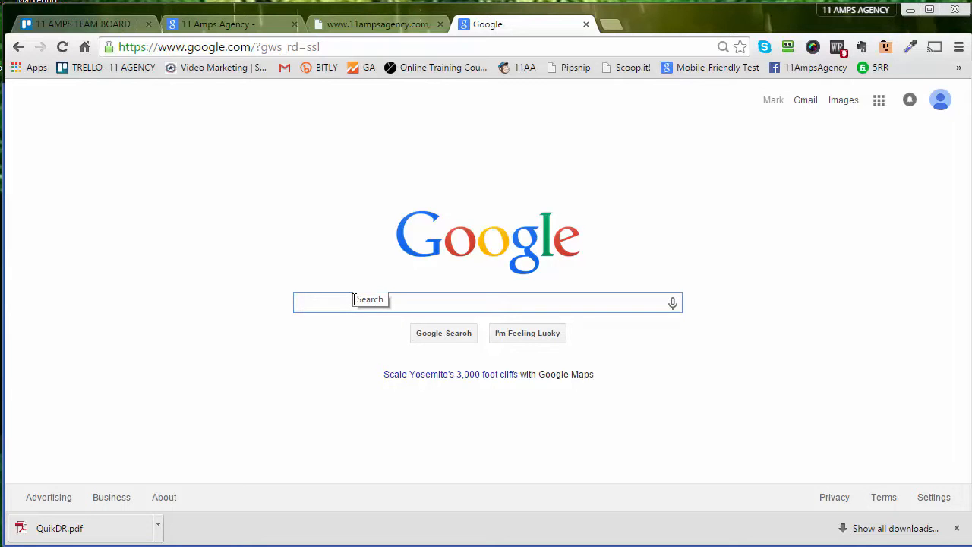
Search Google for 'the great suspender' and reach its Chrome Web Store listing.
{"action": "type", "text": "the great suspender"}
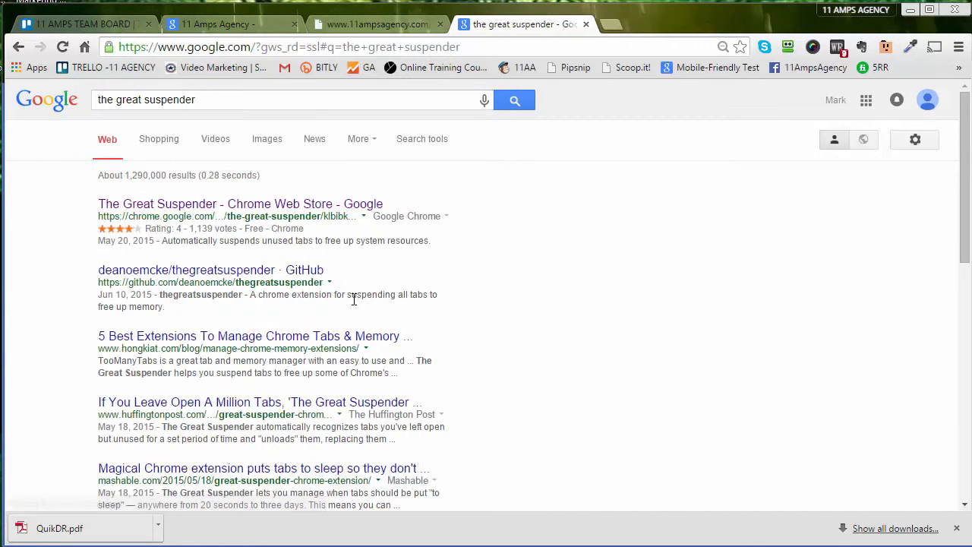
{"action": "mouse_move", "coordinate": [895, 379]}
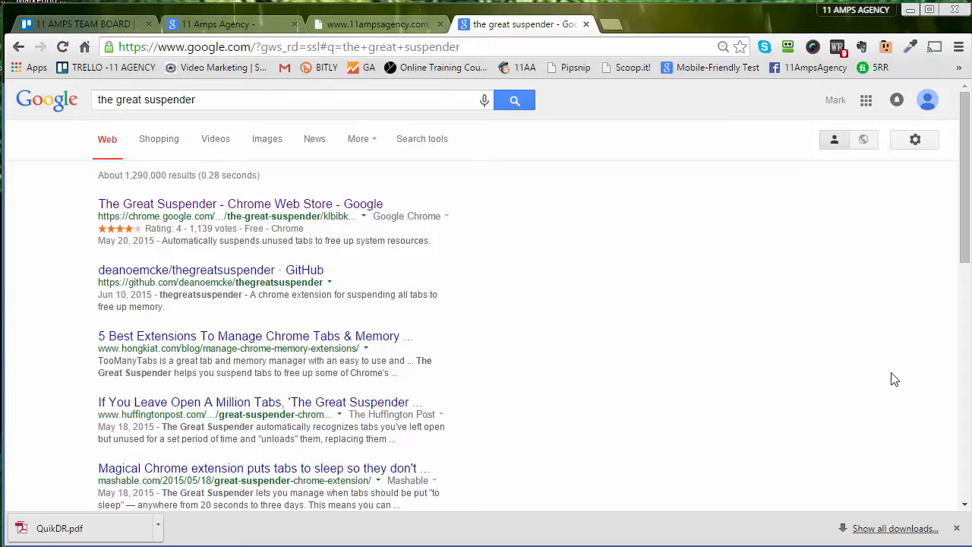
{"action": "mouse_move", "coordinate": [655, 351]}
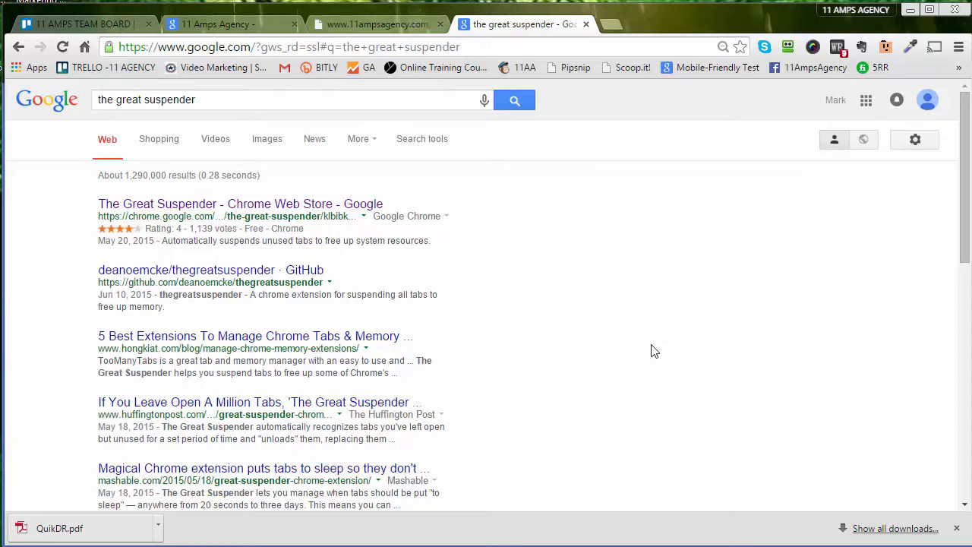
{"action": "mouse_move", "coordinate": [595, 309]}
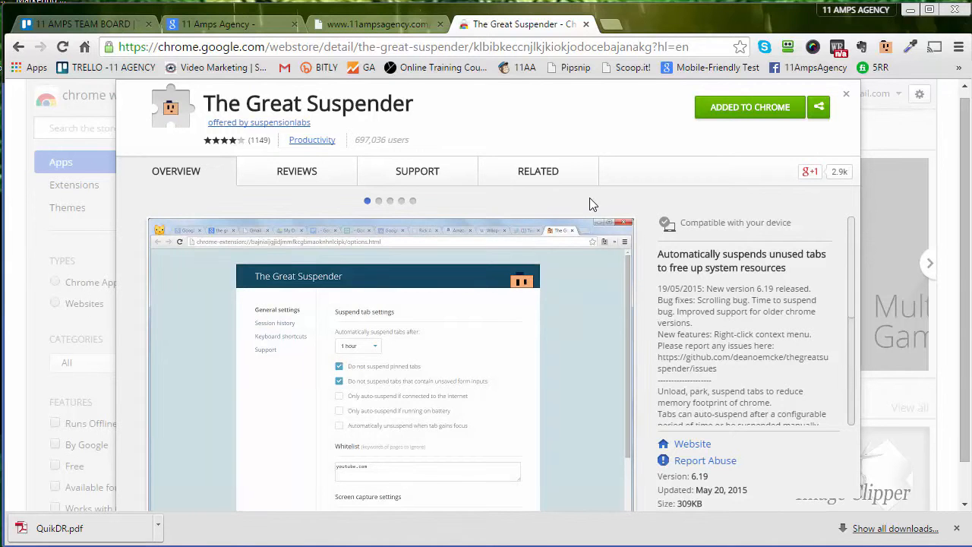
{"action": "left_click", "coordinate": [379, 201]}
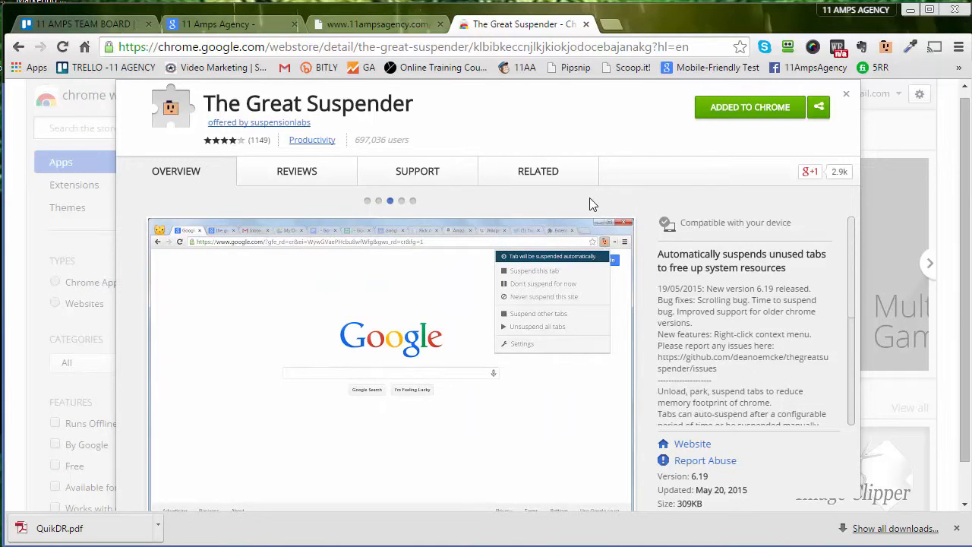
{"action": "mouse_move", "coordinate": [411, 217]}
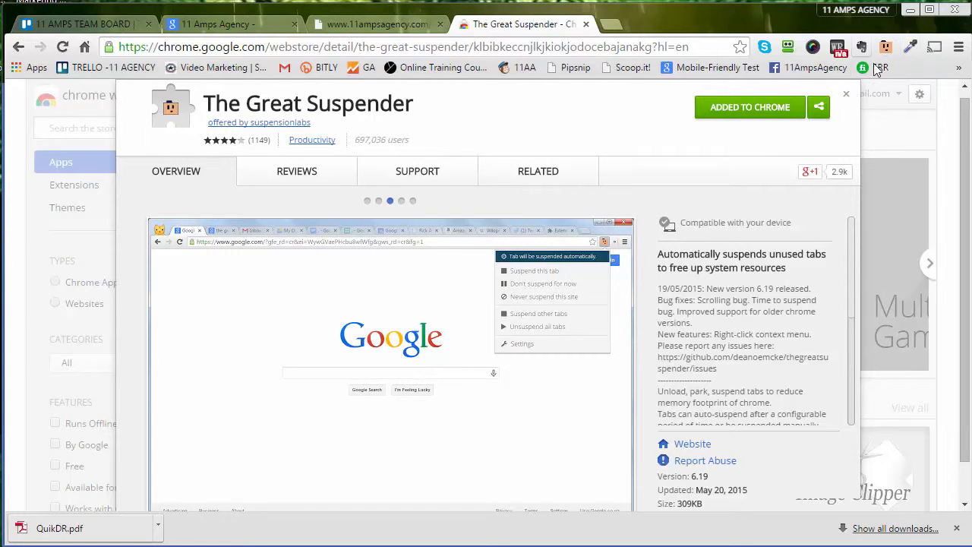
{"action": "mouse_move", "coordinate": [721, 95]}
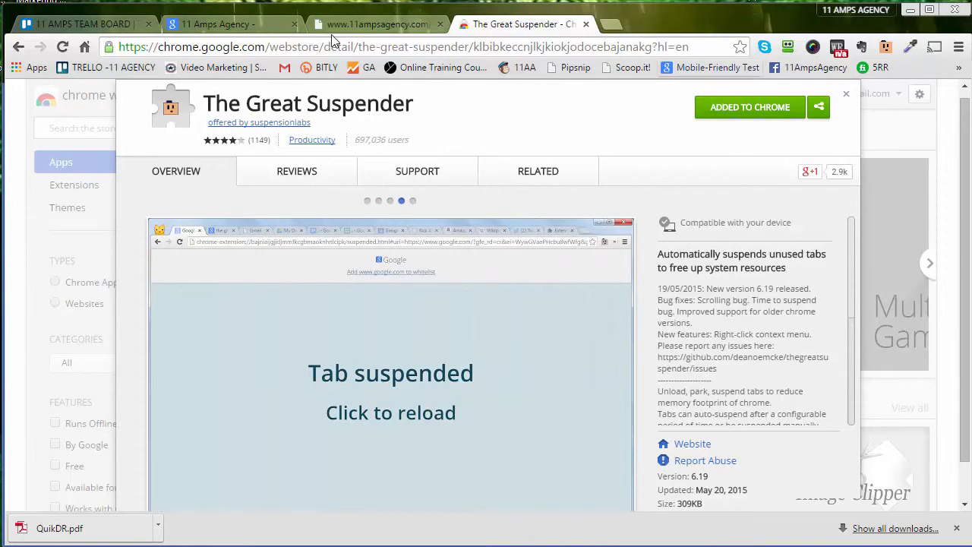
Return to the 11 Amps Agency website tab.
{"action": "left_click", "coordinate": [228, 24]}
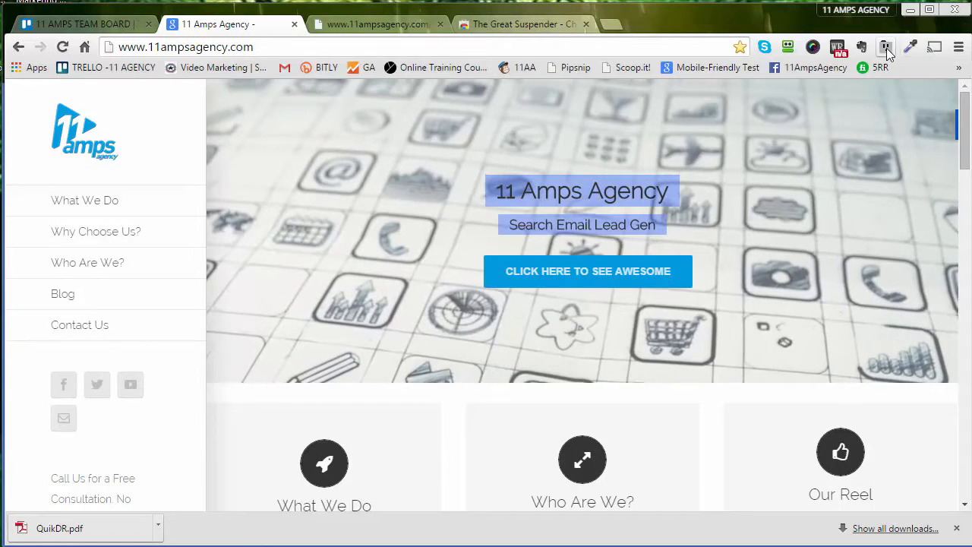
Suspend the 11 Amps Agency tab via The Great Suspender, then reload the page.
{"action": "left_click", "coordinate": [885, 47]}
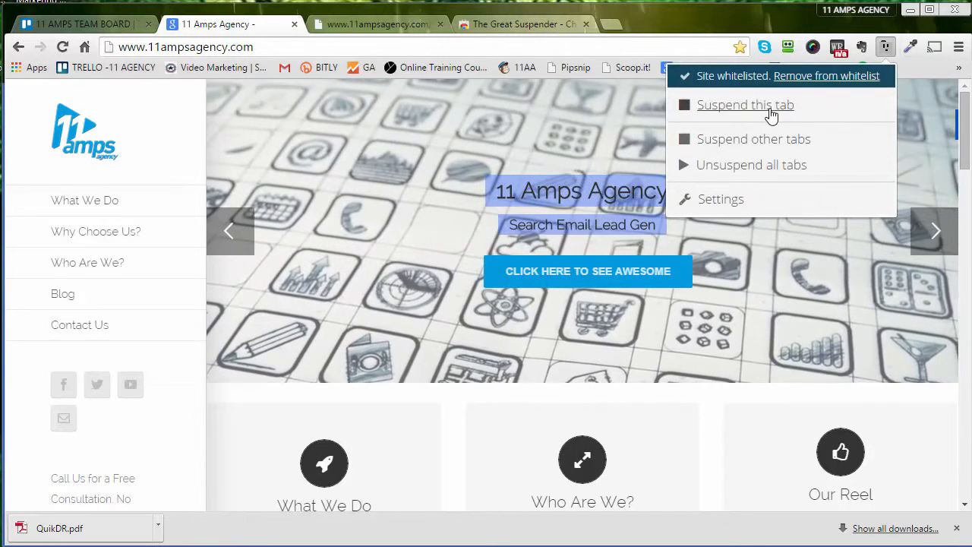
{"action": "left_click", "coordinate": [746, 105]}
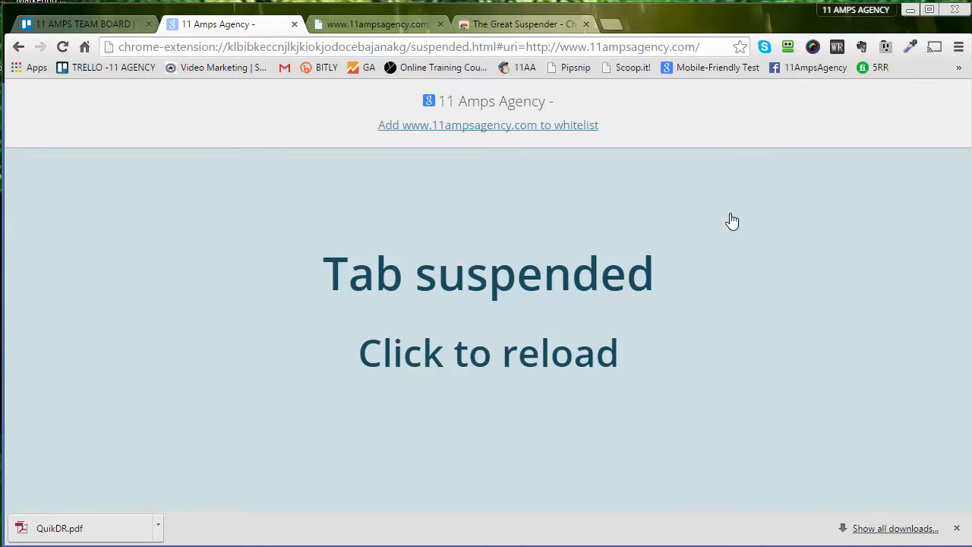
{"action": "mouse_move", "coordinate": [501, 345]}
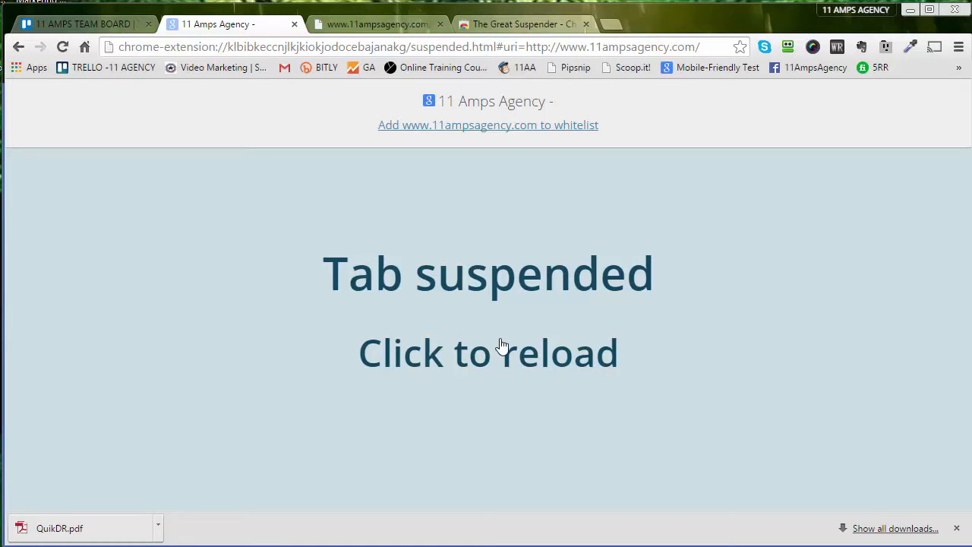
{"action": "left_click", "coordinate": [502, 346]}
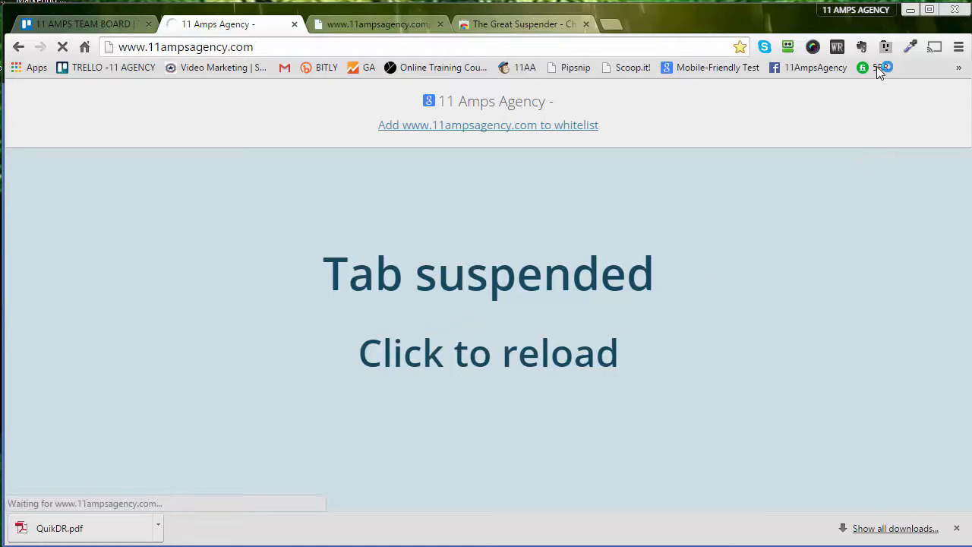
{"action": "left_click", "coordinate": [487, 353]}
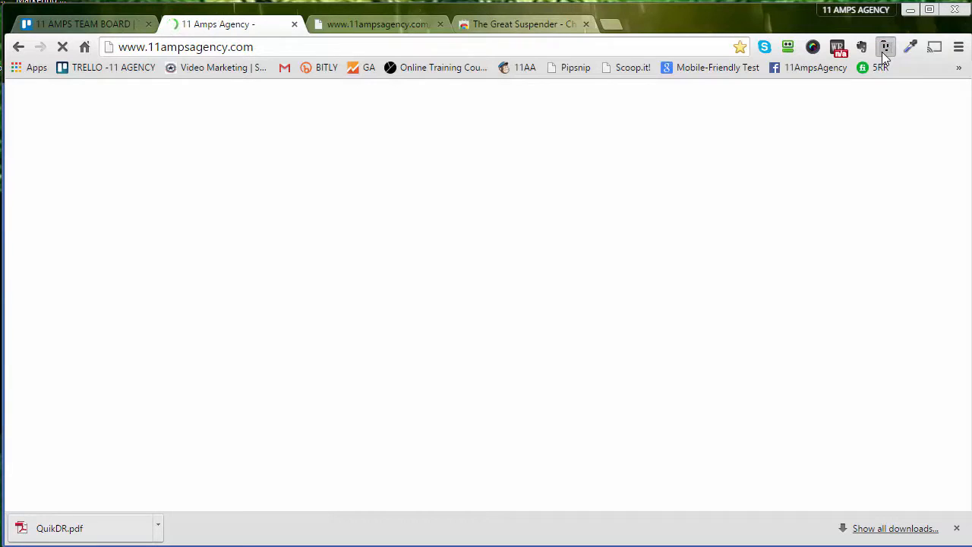
{"action": "left_click", "coordinate": [886, 48]}
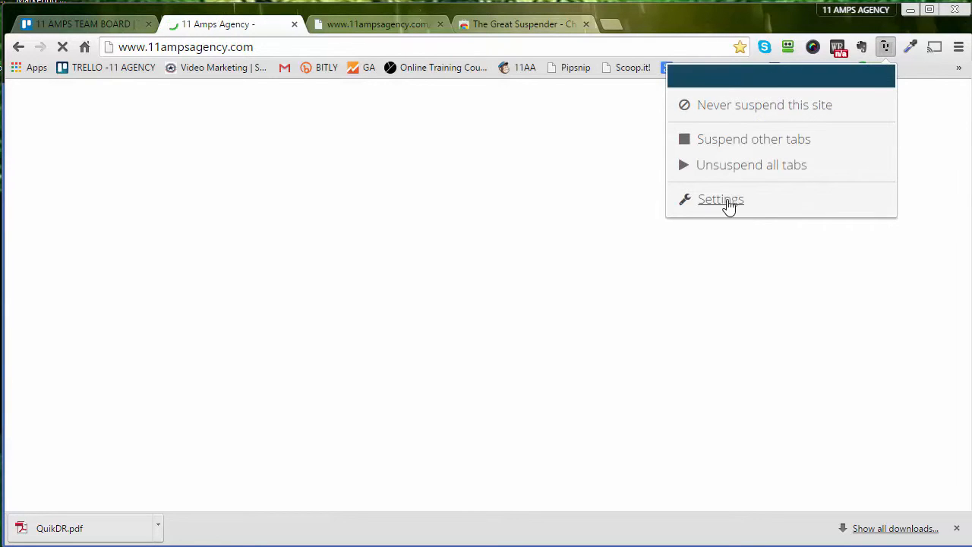
Open The Great Suspender settings and view the auto-suspend delay choices, kept at 30 mins.
{"action": "left_click", "coordinate": [721, 199]}
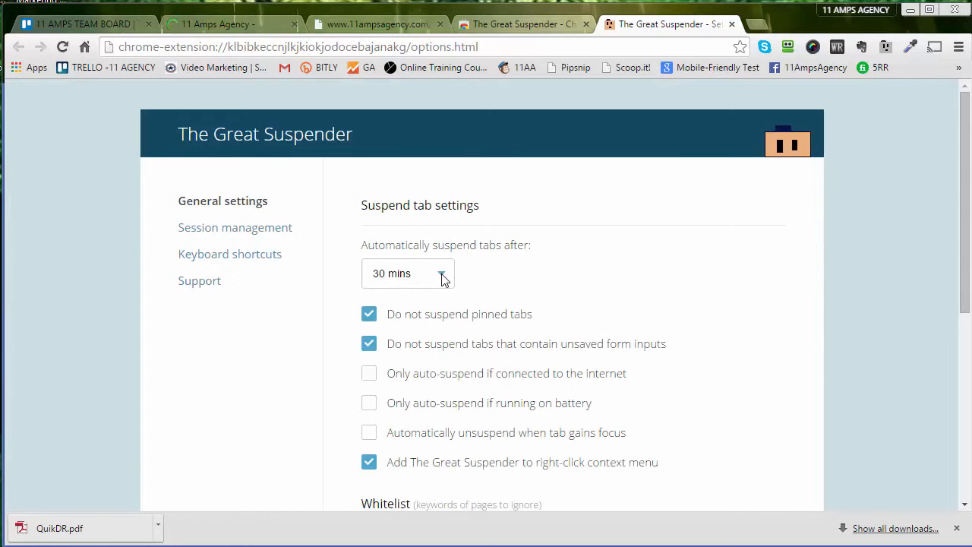
{"action": "left_click", "coordinate": [408, 274]}
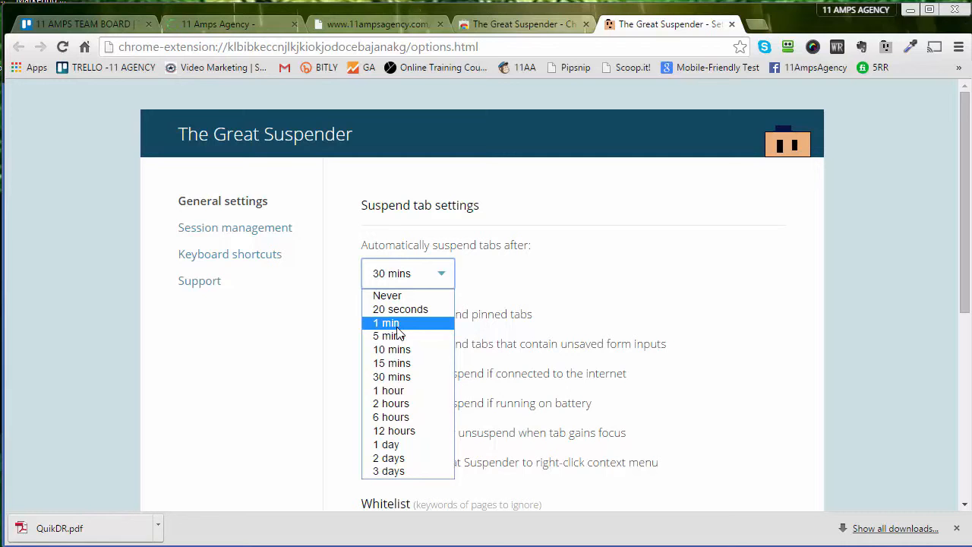
{"action": "mouse_move", "coordinate": [392, 350]}
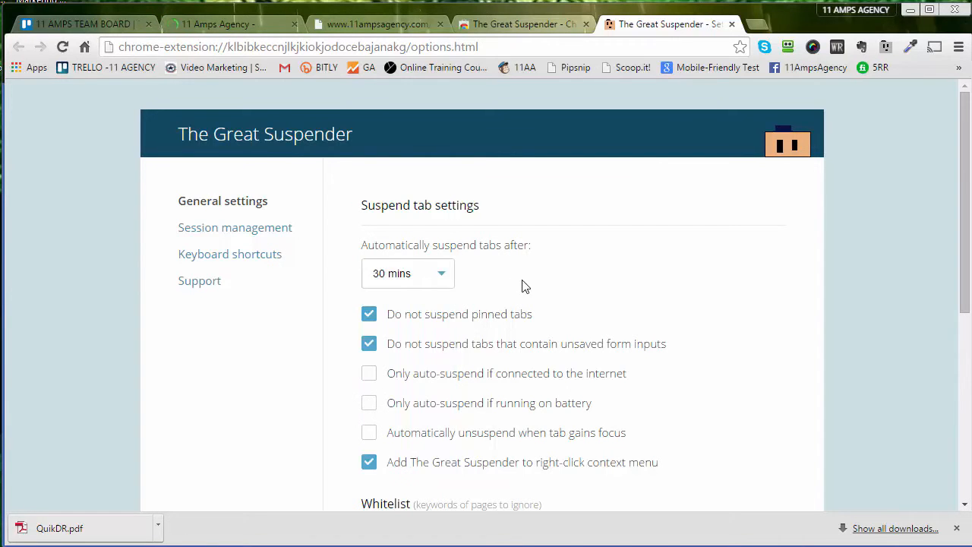
{"action": "mouse_move", "coordinate": [733, 104]}
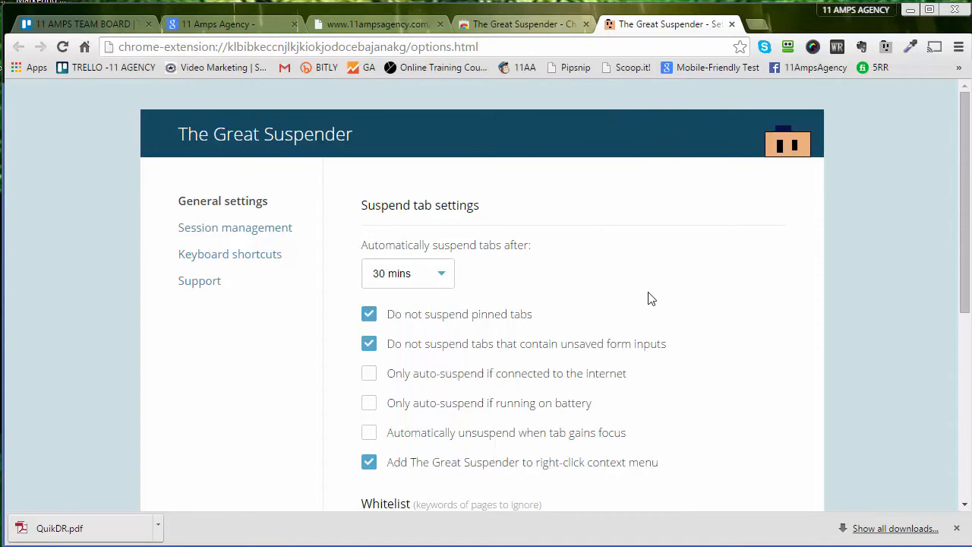
{"action": "mouse_move", "coordinate": [613, 274]}
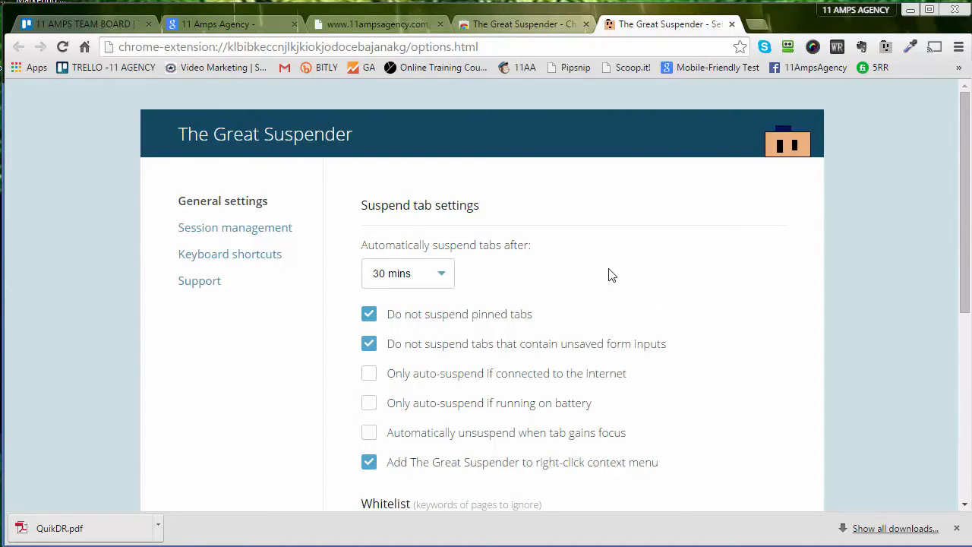